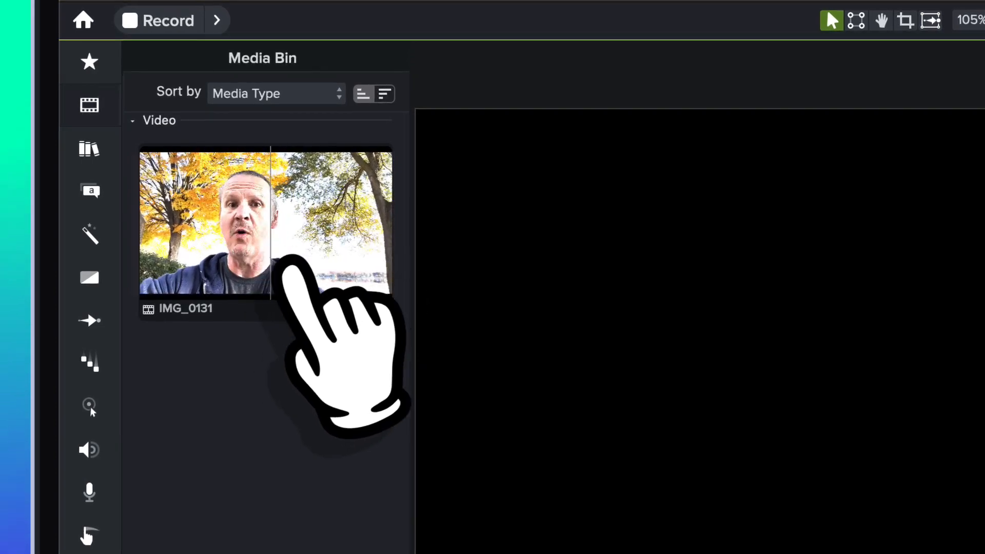
Step: Place the IMG_0131 clip from the Media Bin onto Track 1 of the timeline
click(264, 222)
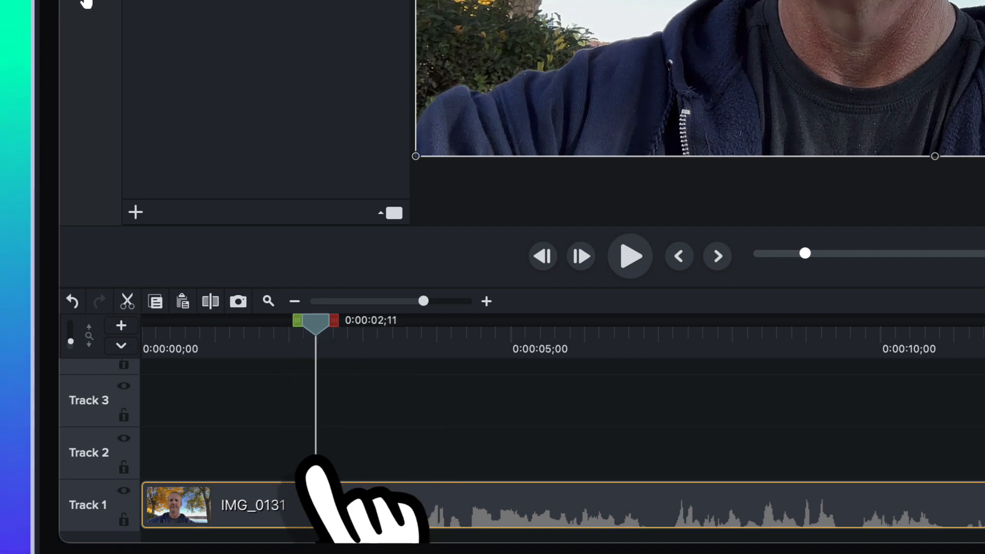
click(209, 302)
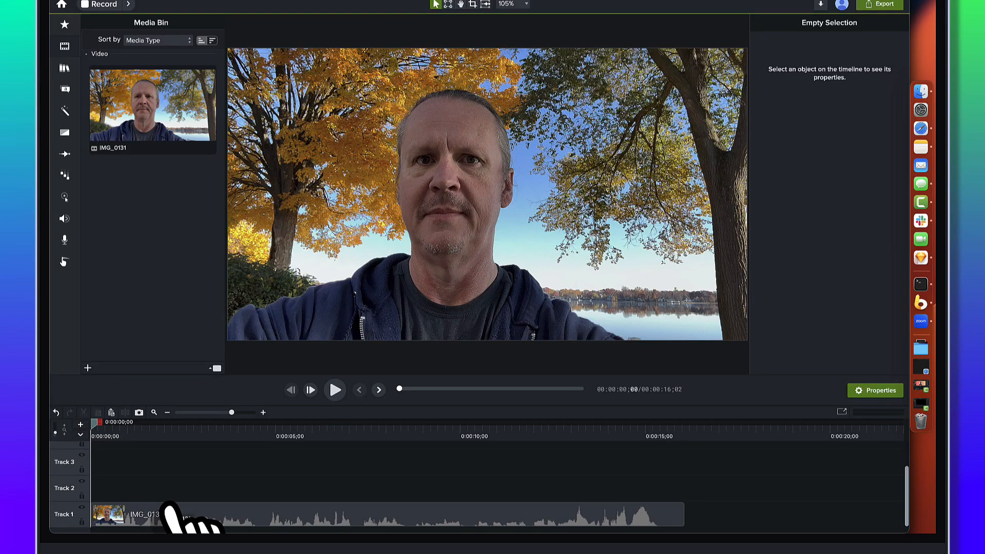
mouse_move(474, 284)
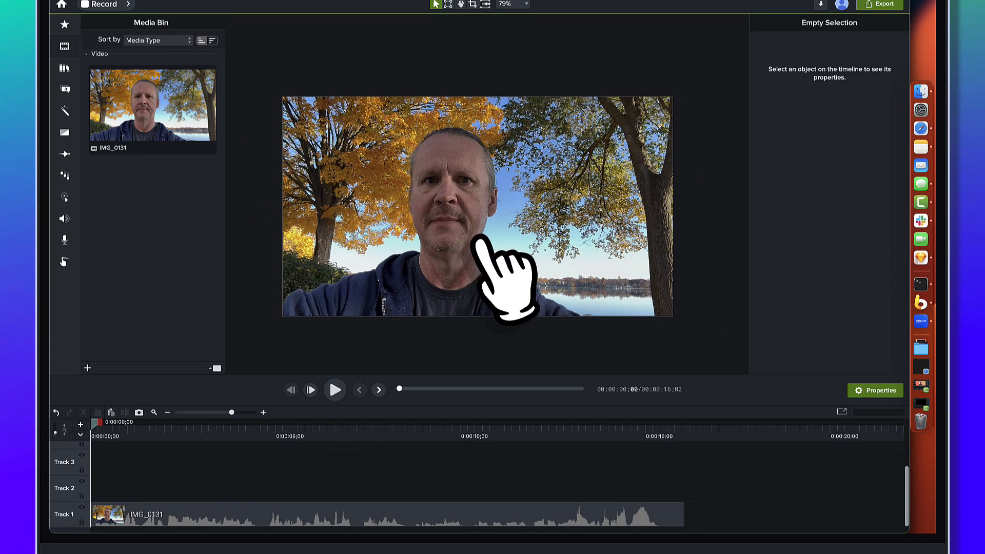
mouse_move(500, 283)
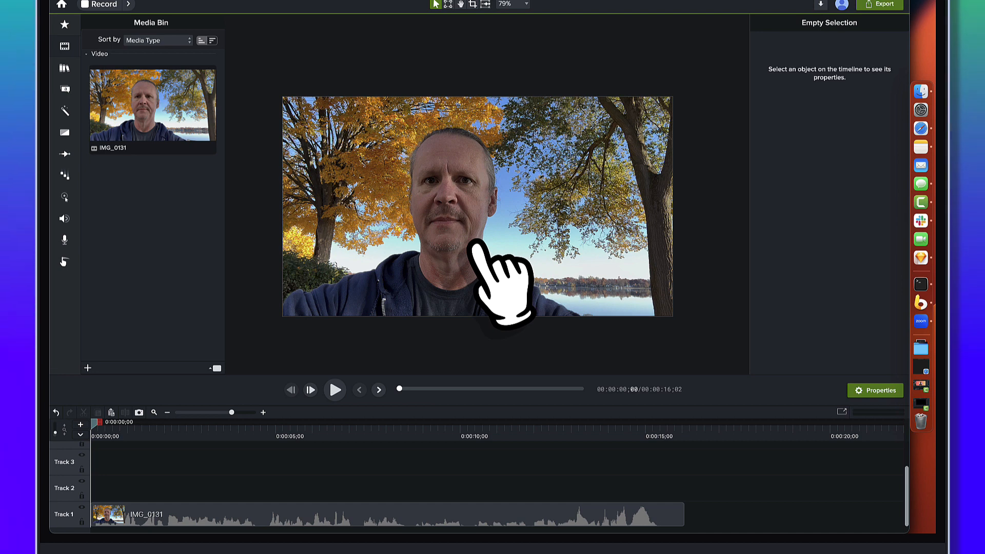
mouse_move(492, 251)
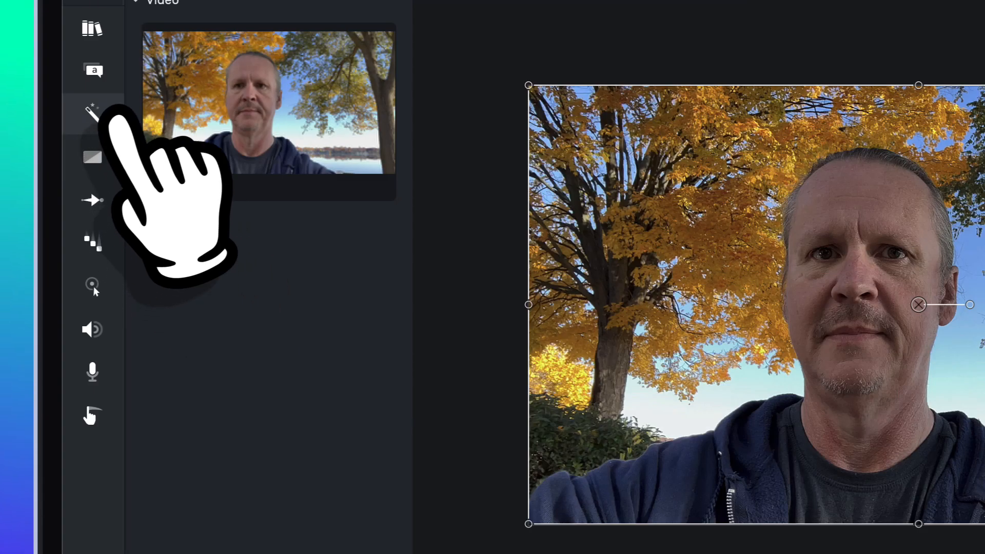
Step: Apply Background Removal to IMG_0131, replacing the autumn scenery with black
click(91, 113)
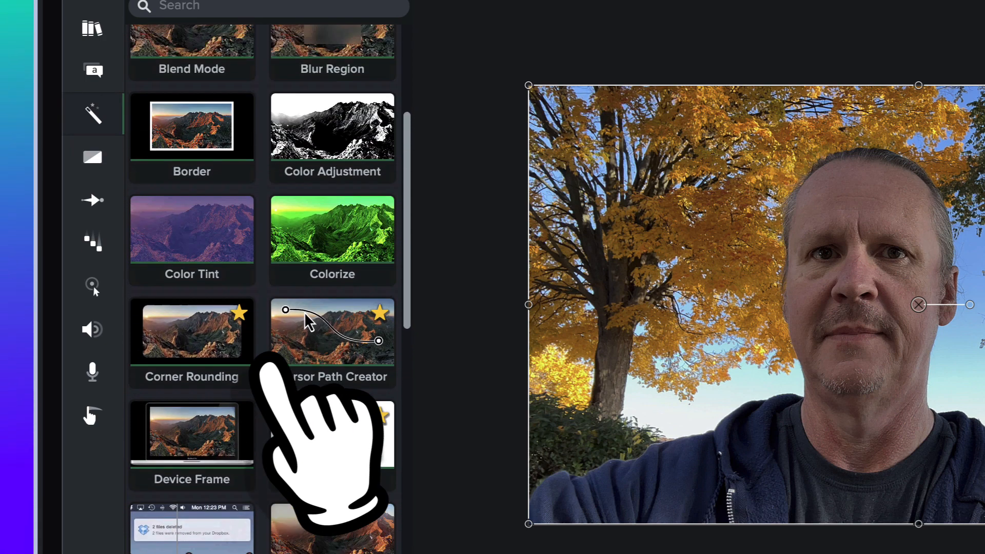
scroll(up, 3)
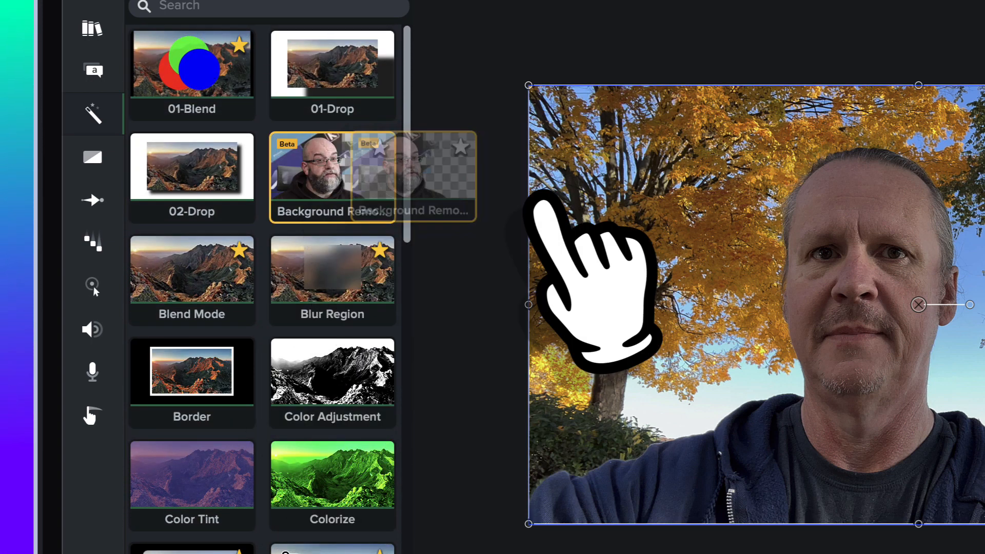
double_click(332, 176)
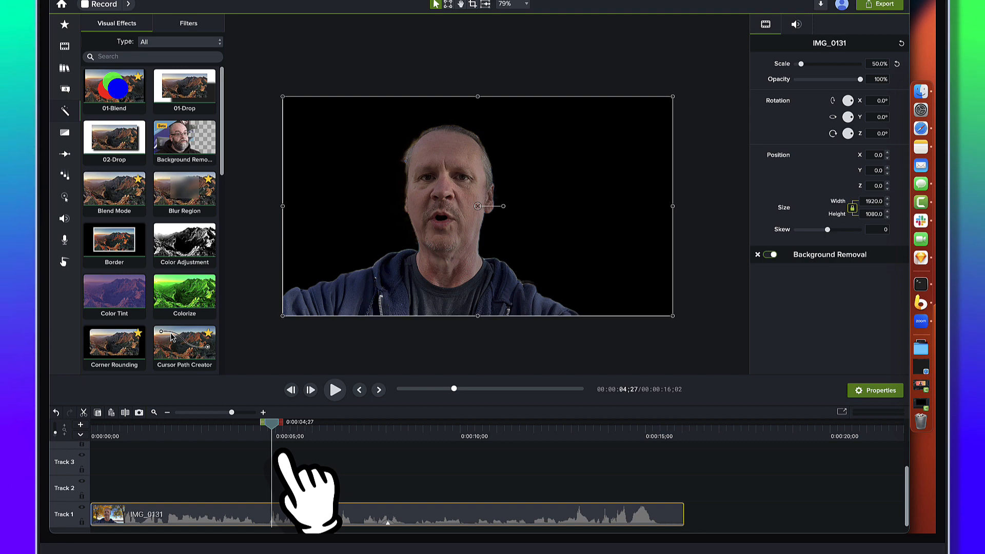
mouse_move(195, 491)
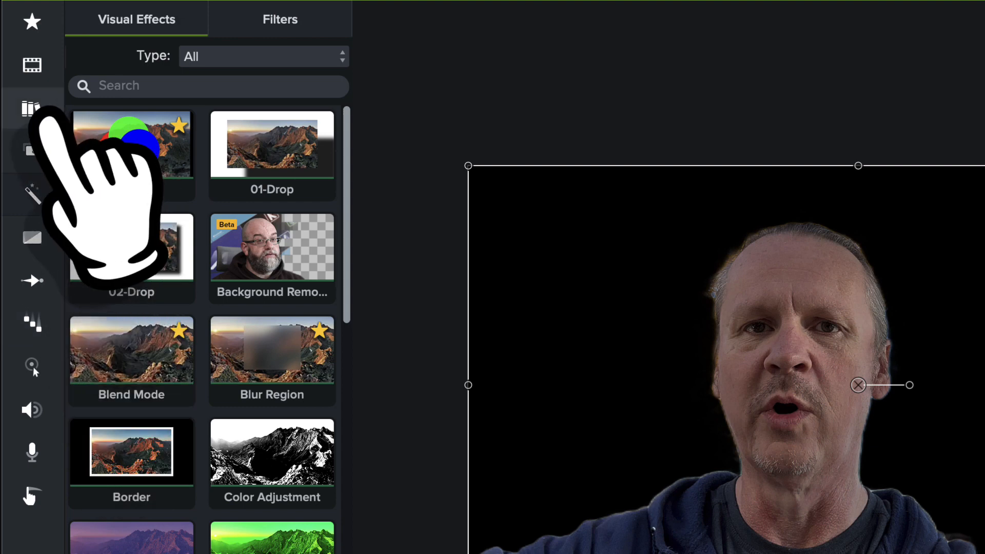
Step: Browse the Library's Dynamic Fills folder and place a gradient fill behind the person
click(32, 109)
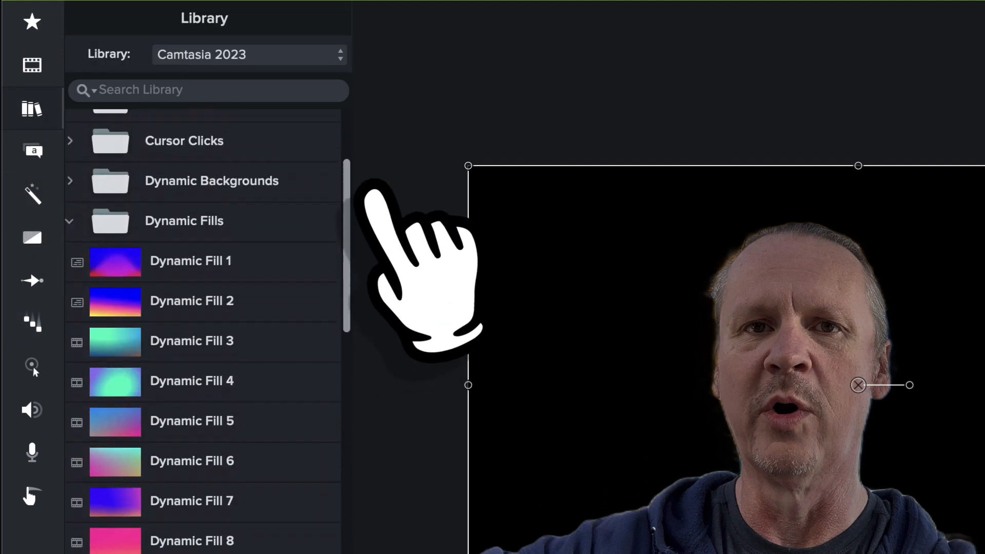
scroll(up, 3)
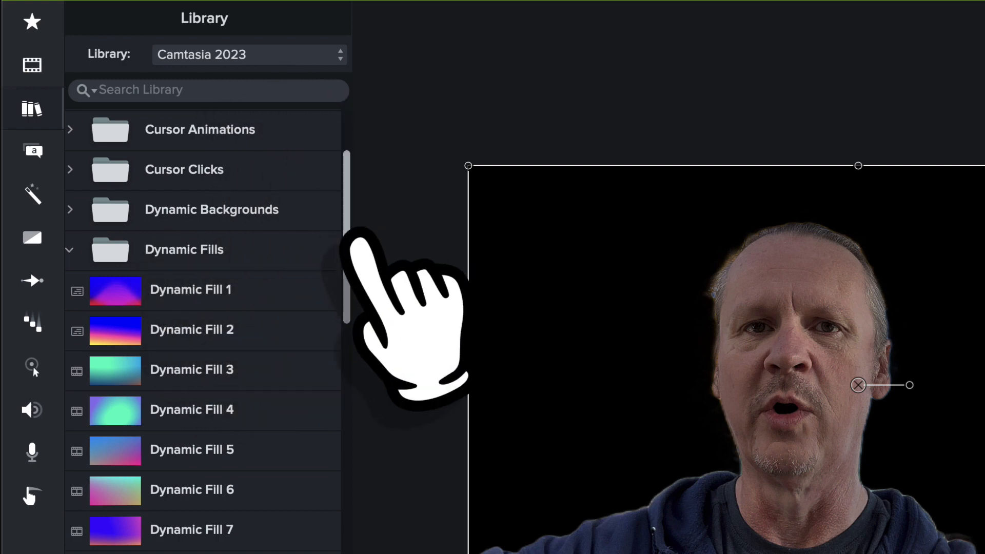
scroll(down, 3)
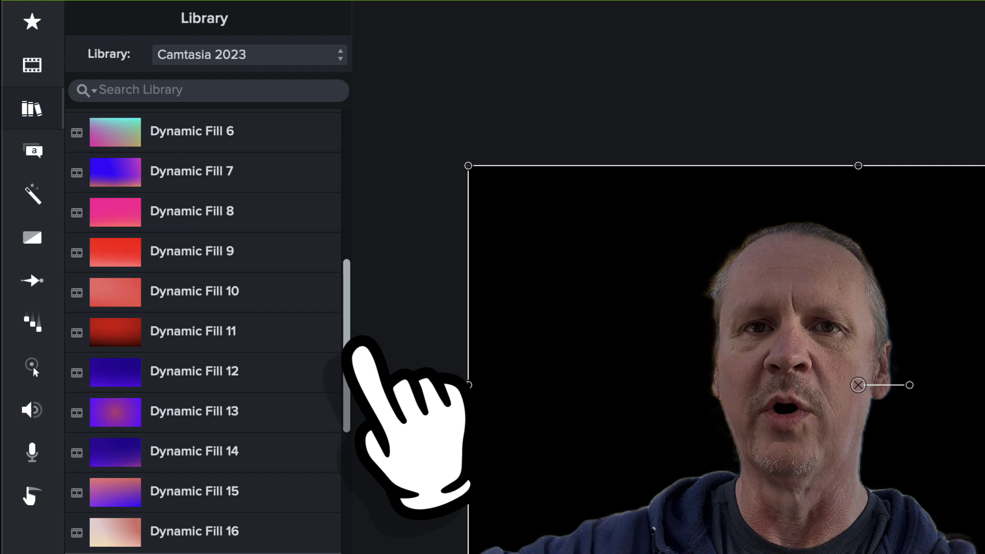
scroll(down, 3)
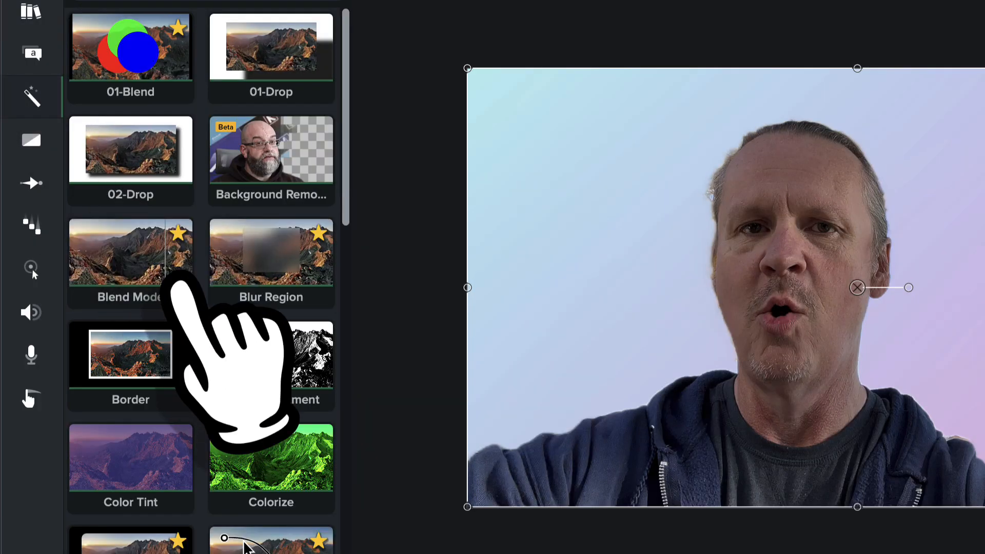
Step: Apply Drop Shadow to IMG_0131 with angle 90°, offset 37, blur 49, opacity 40%
scroll(down, 3)
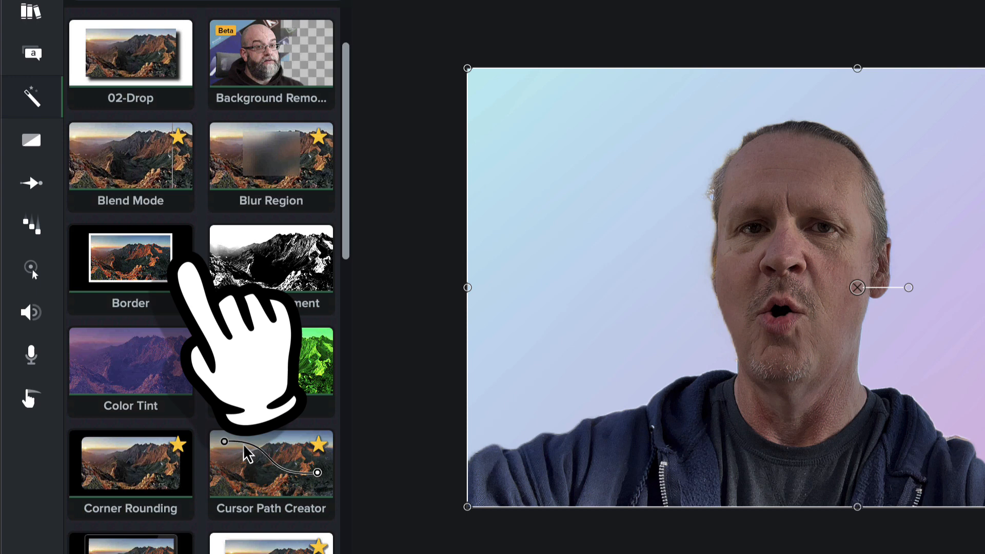
scroll(down, 3)
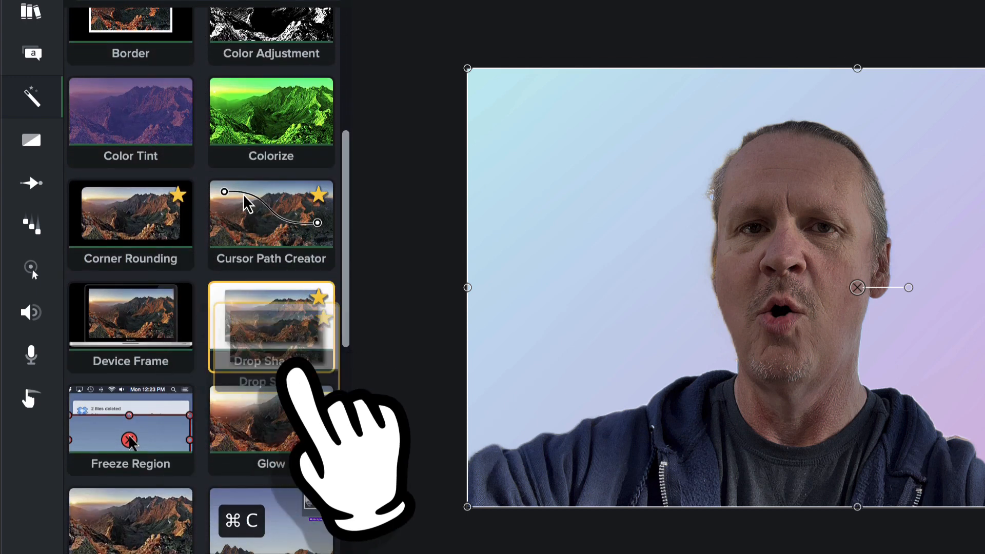
scroll(down, 3)
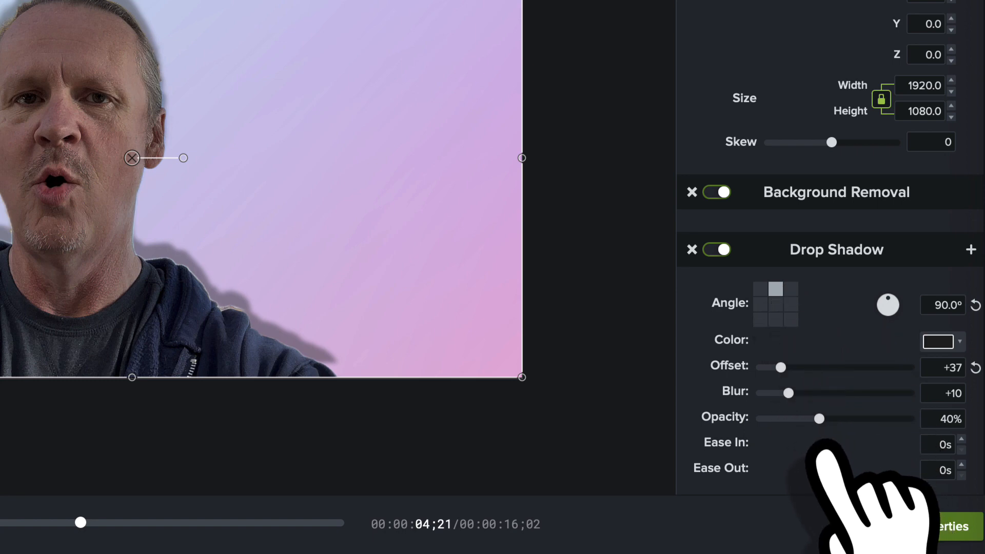
mouse_move(880, 497)
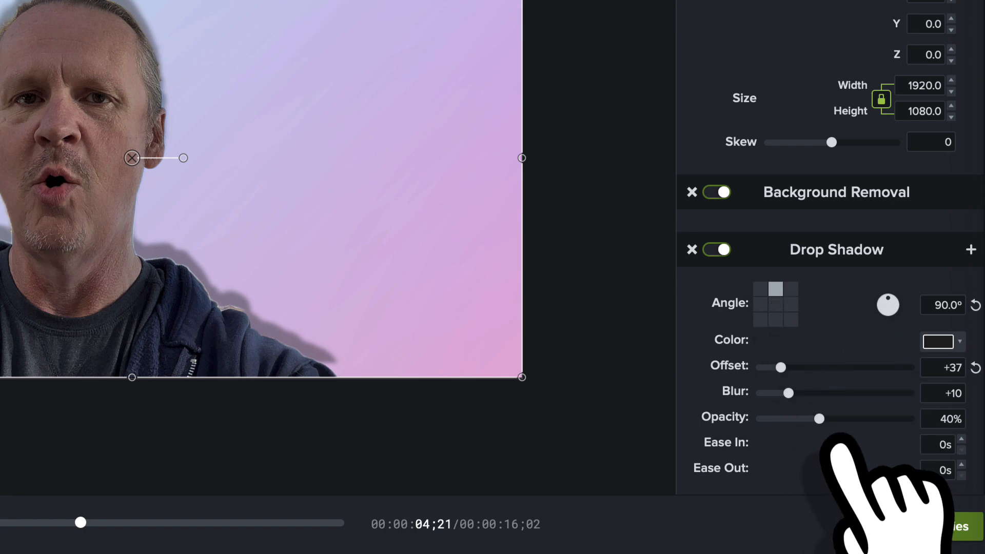
mouse_move(867, 440)
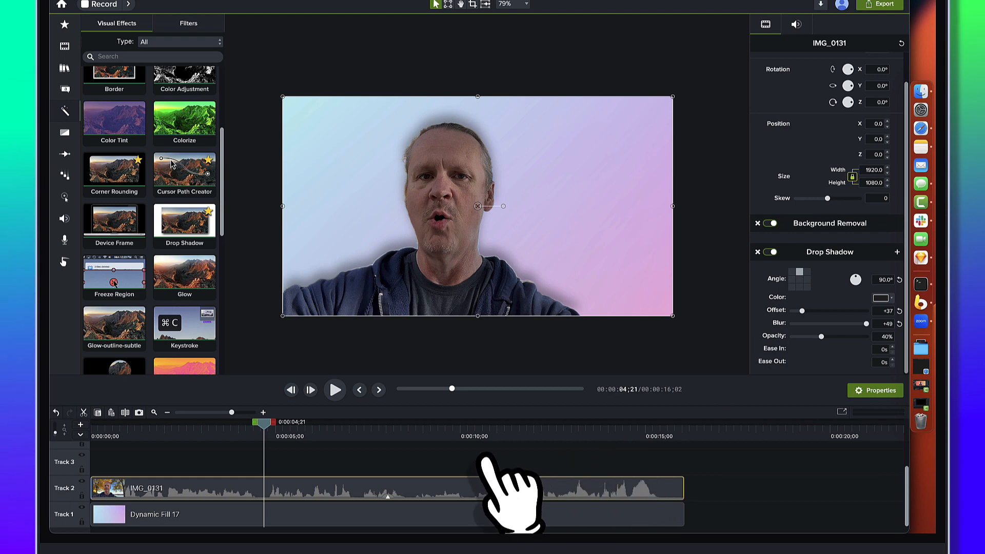
mouse_move(390, 484)
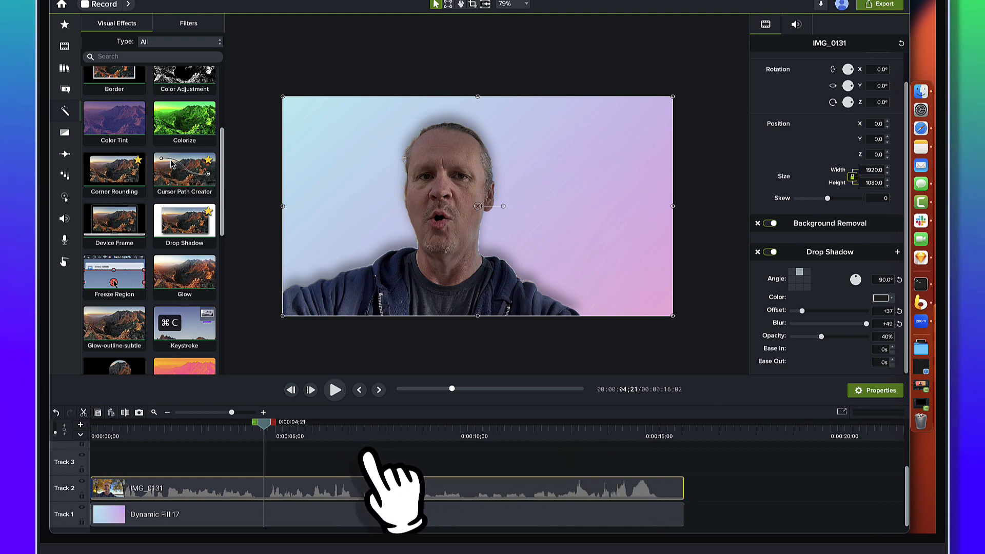
mouse_move(308, 491)
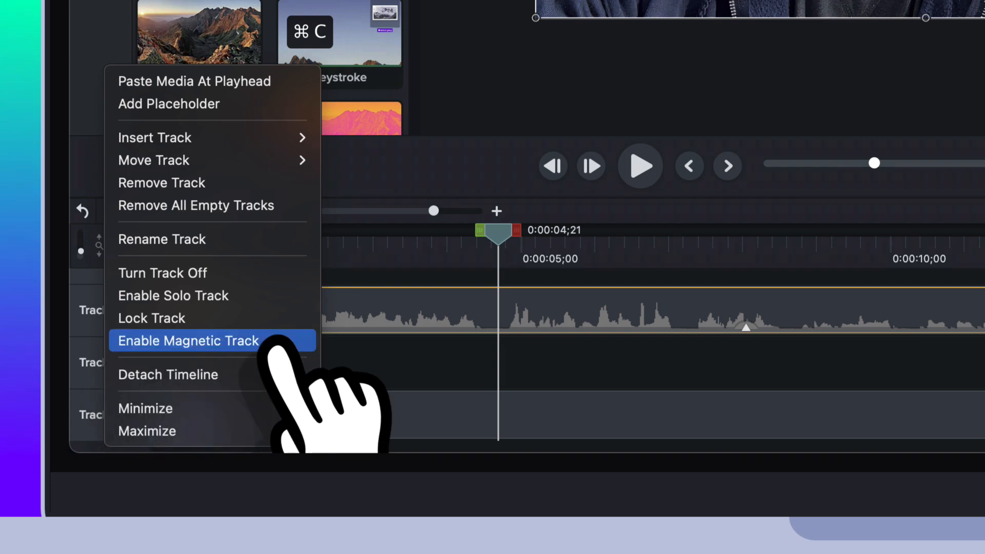
Step: Insert a new middle track and place Dynamic Fill 2 on it behind the clip
click(187, 340)
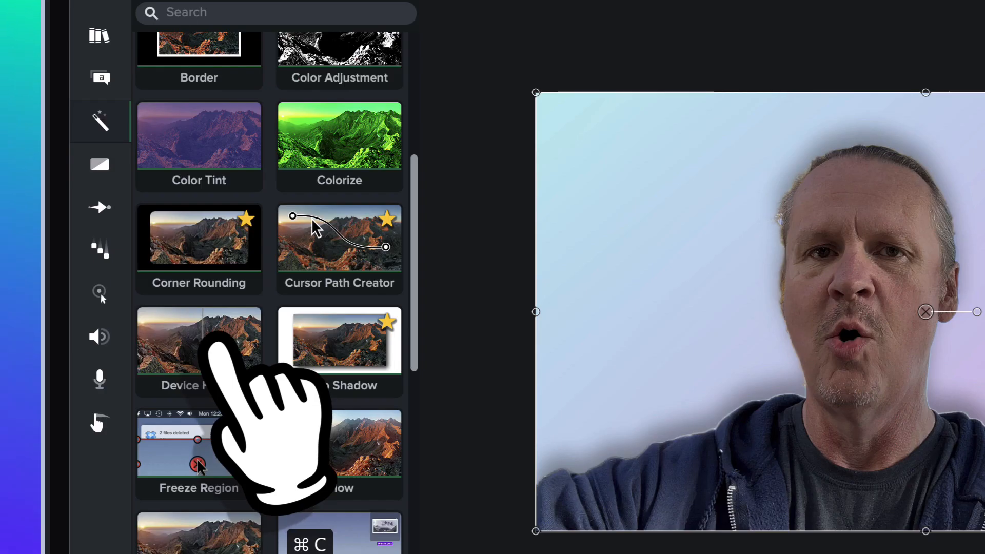
click(100, 36)
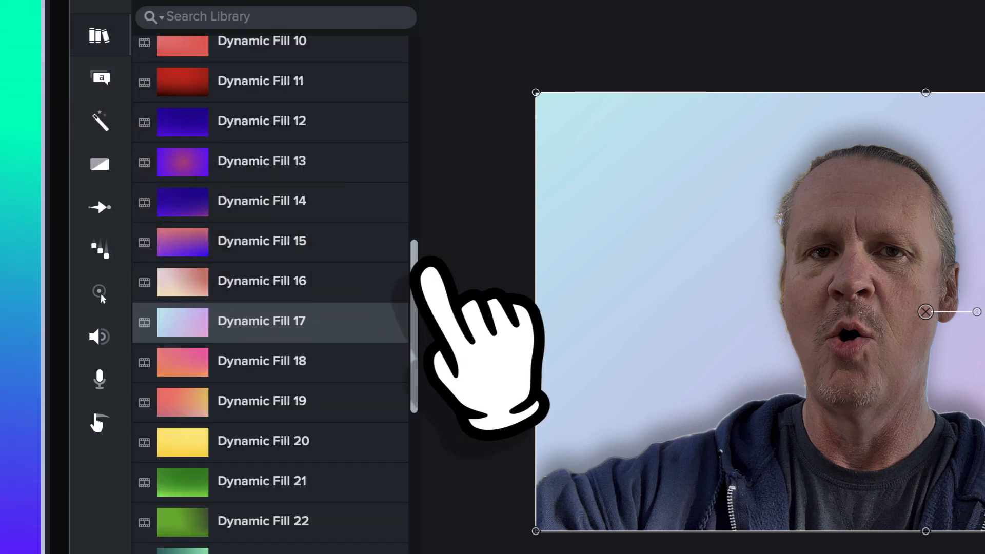
scroll(up, 3)
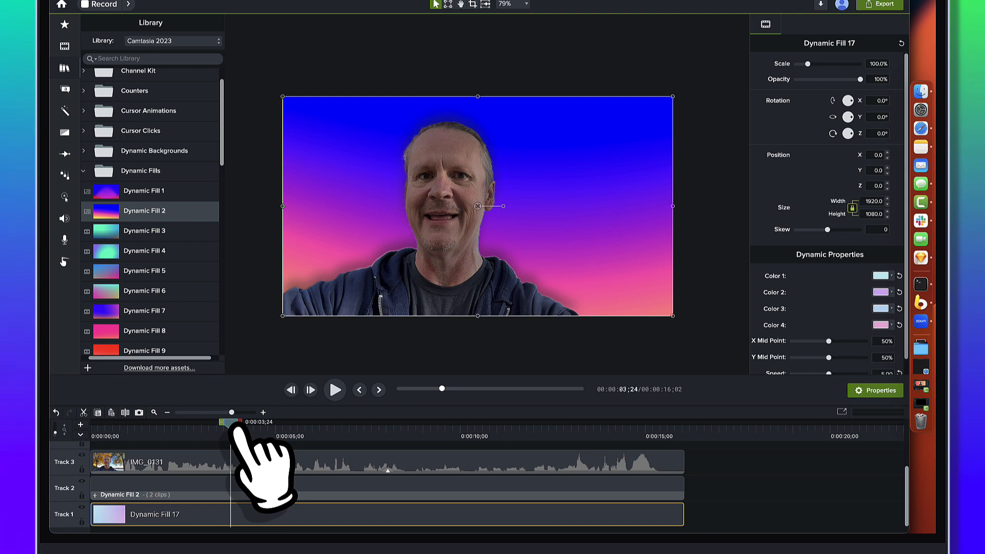
mouse_move(183, 340)
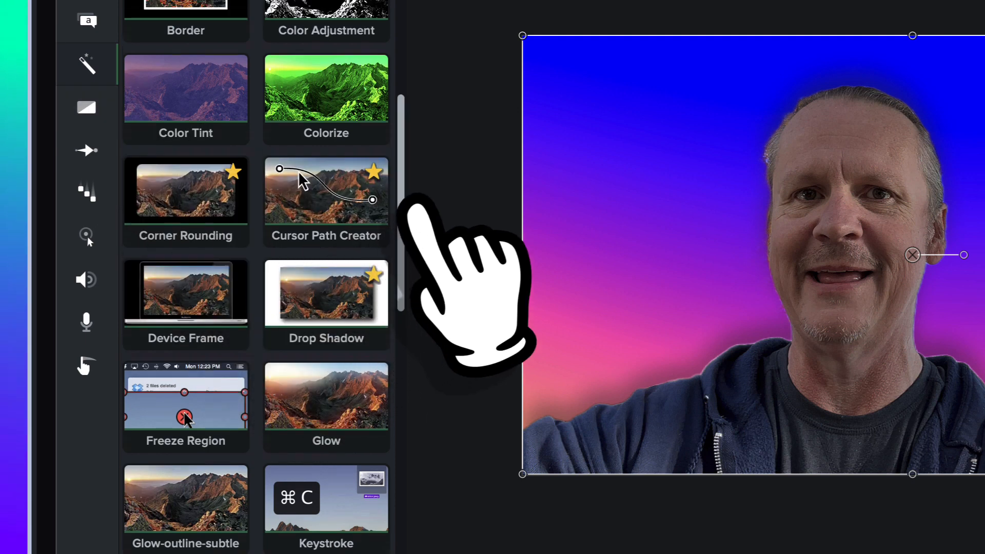
Step: Apply Media Matte to IMG_0131 on Track 3 in Alpha mode with intensity +100
scroll(down, 3)
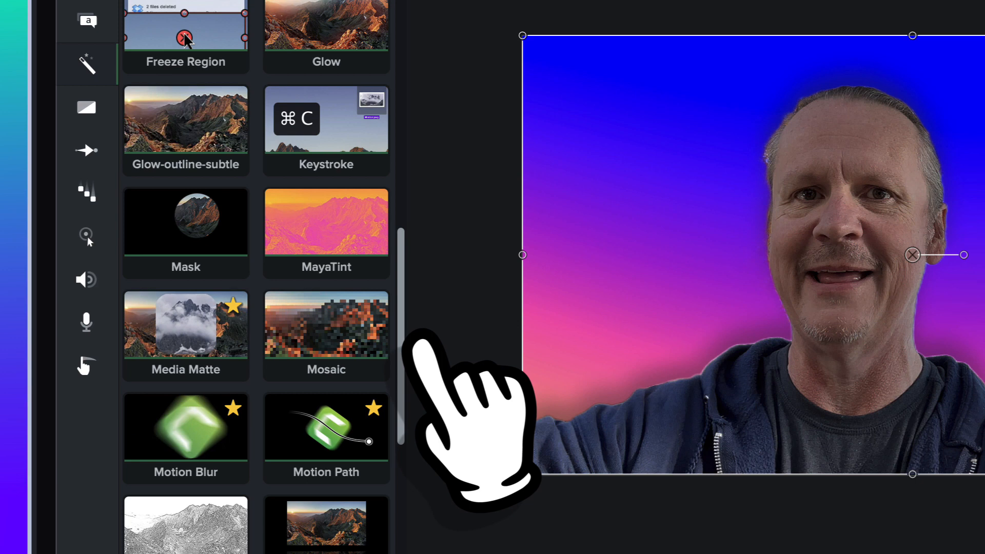
mouse_move(258, 408)
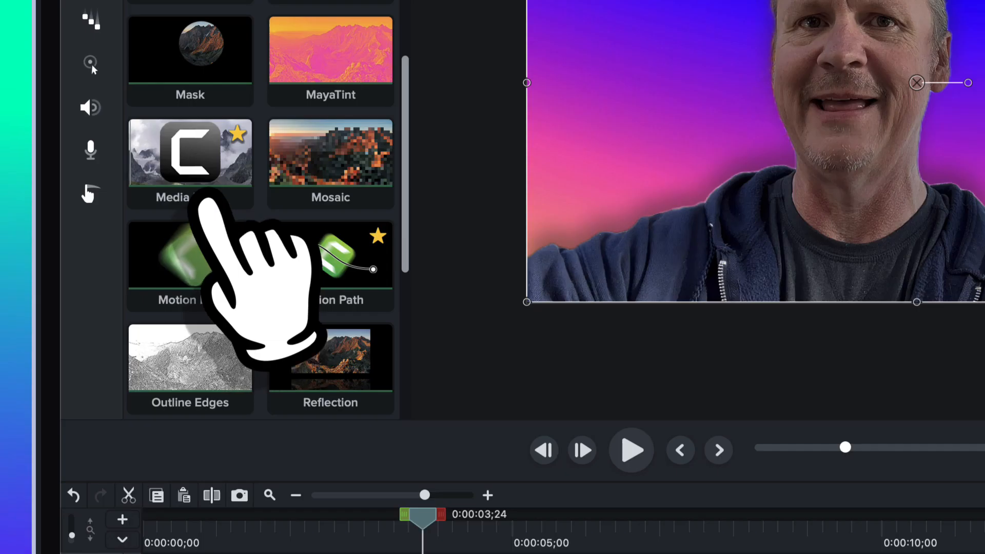
click(189, 160)
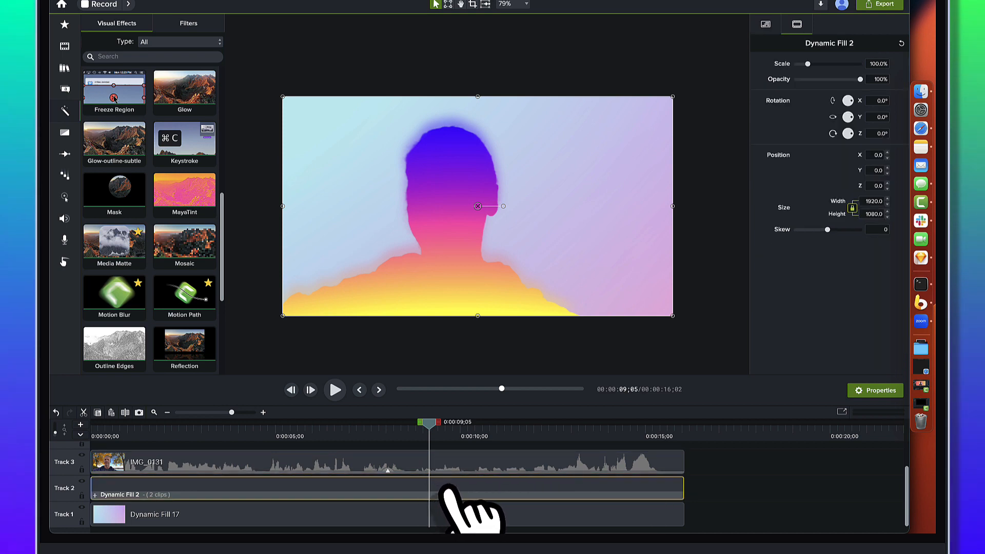
mouse_move(458, 503)
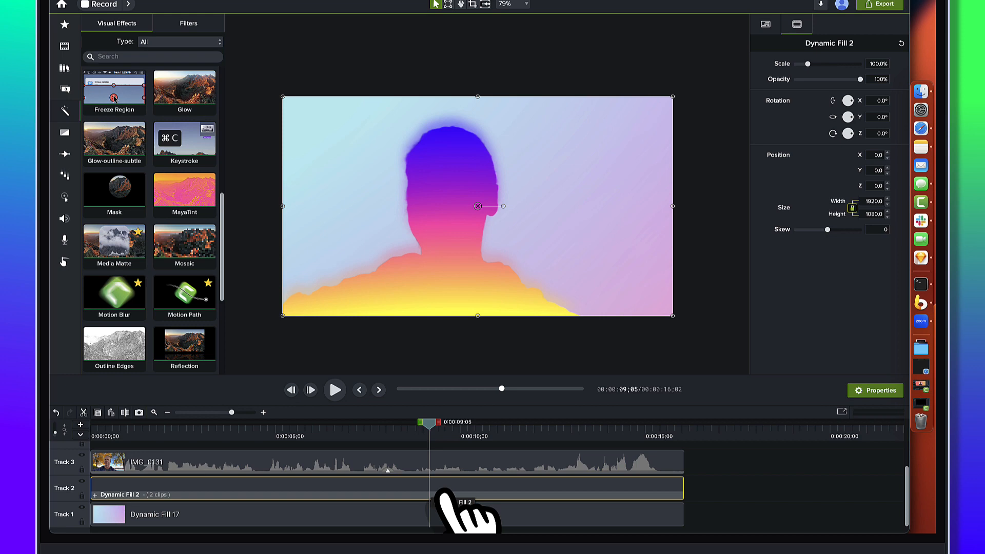
mouse_move(433, 509)
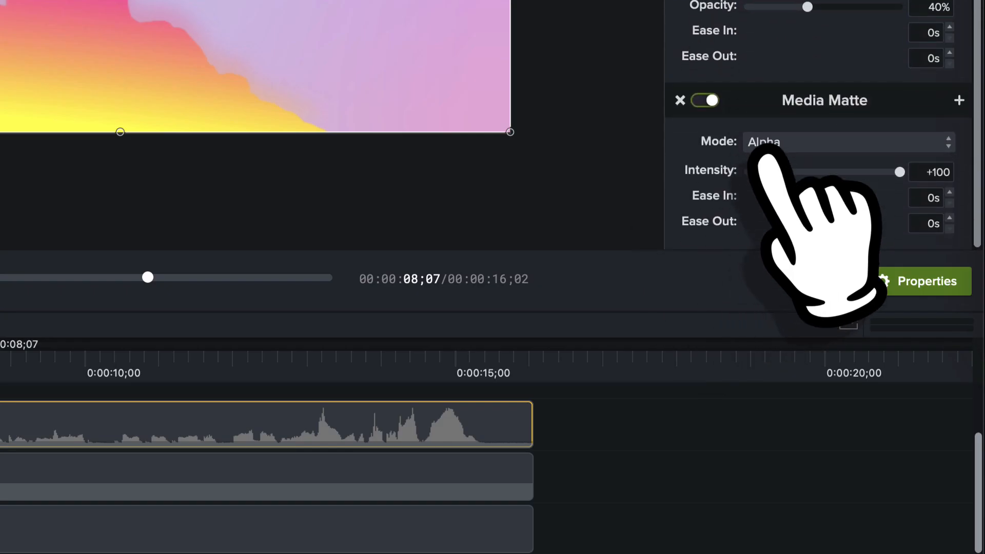
mouse_move(855, 239)
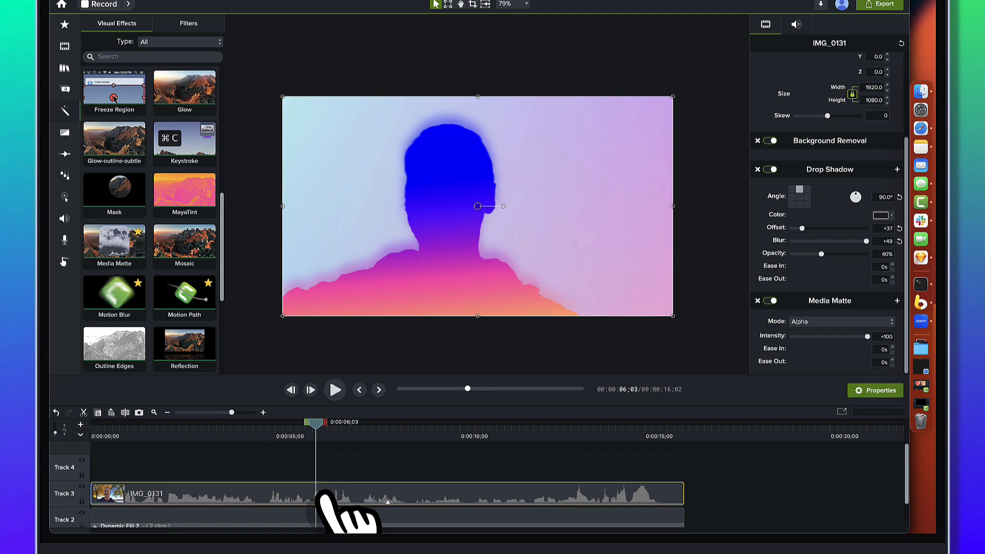
mouse_move(346, 509)
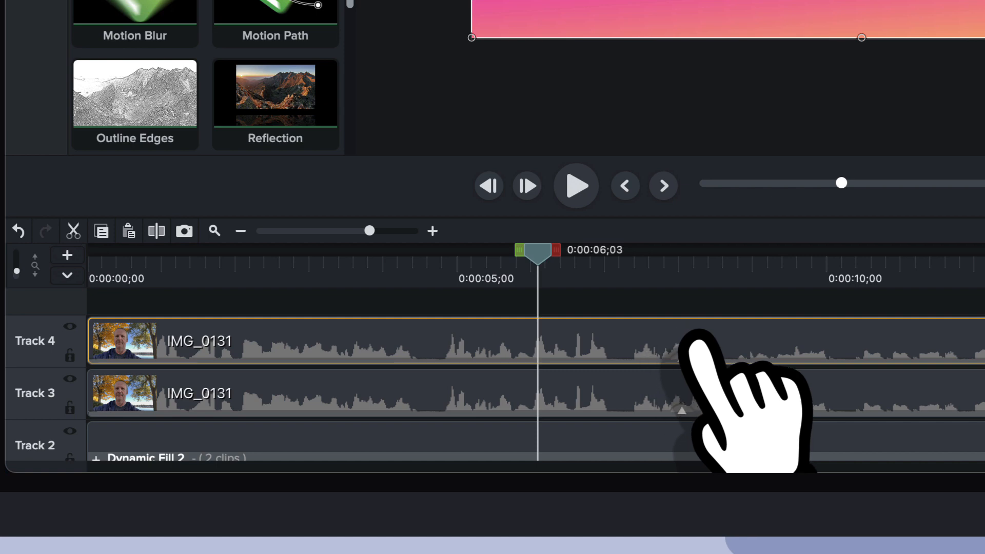
mouse_move(956, 352)
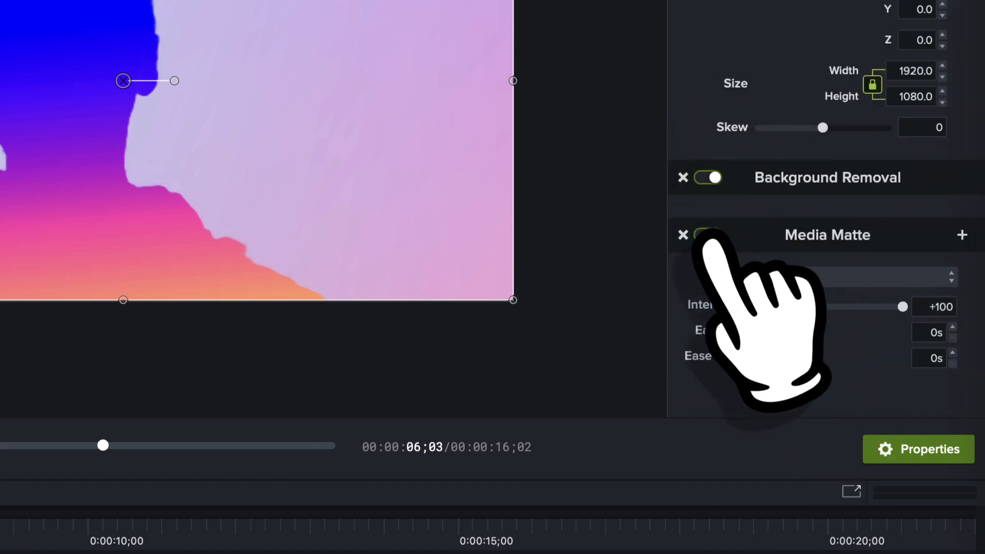
Step: Remove the Media Matte and Drop Shadow from the duplicate IMG_0131 on Track 4
click(684, 235)
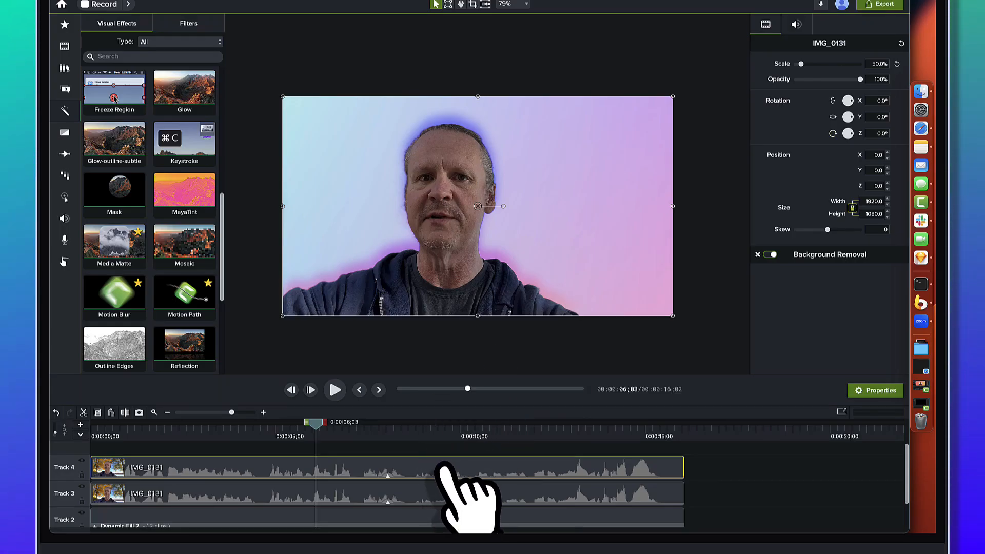
mouse_move(458, 296)
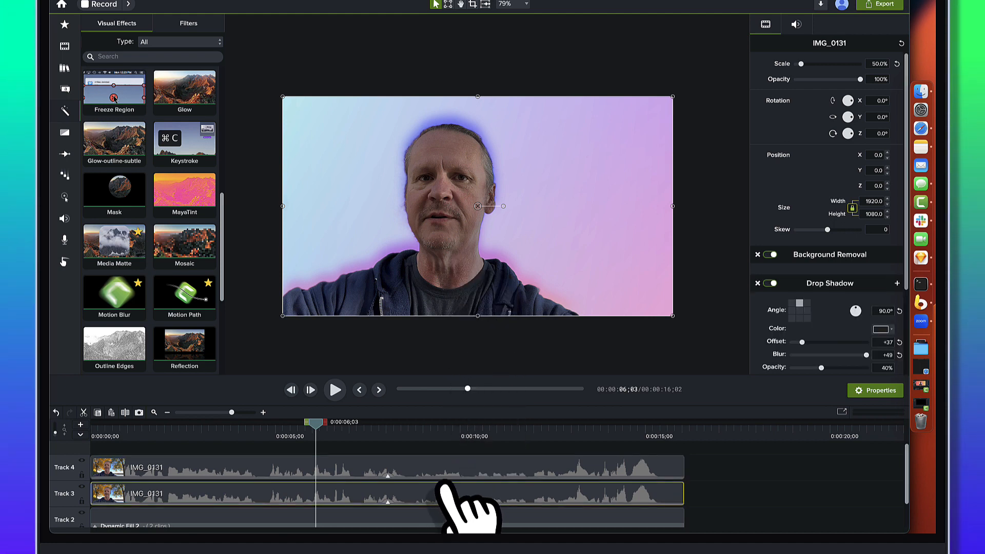
mouse_move(396, 518)
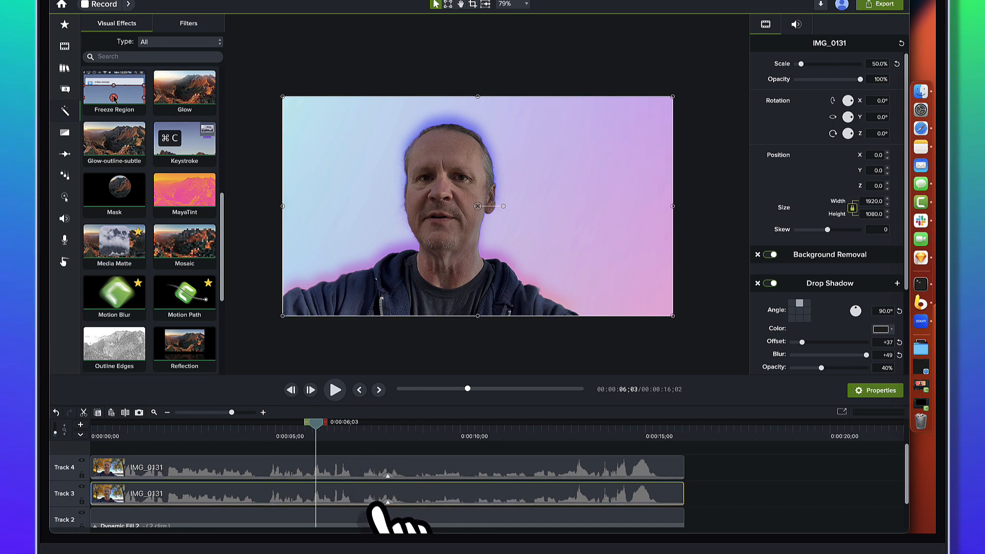